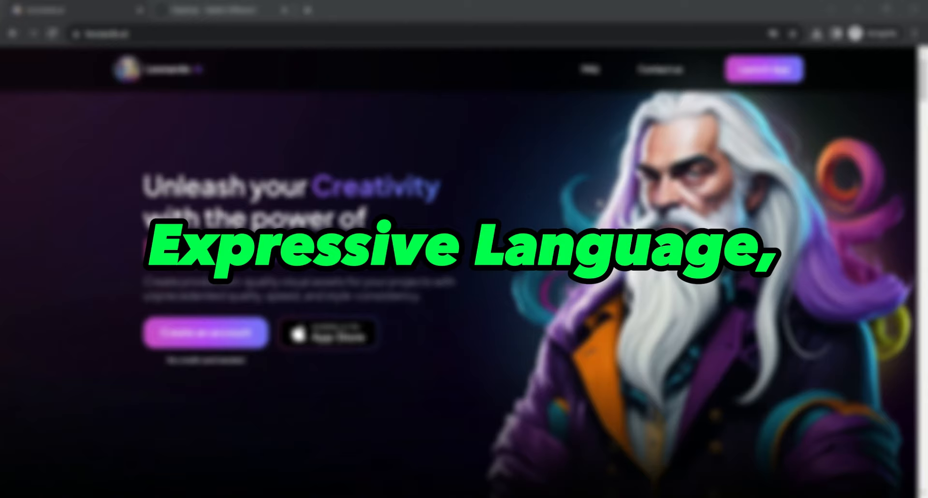
- Scroll the Leonardo.Ai menu and enter AI Image Generation, showing earlier masked-boy renders
scroll("down", 3)
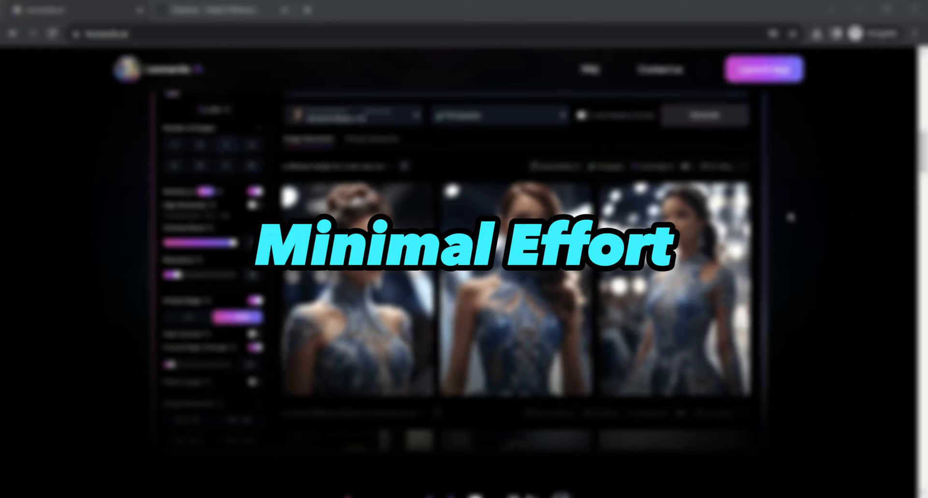
left_click(150, 198)
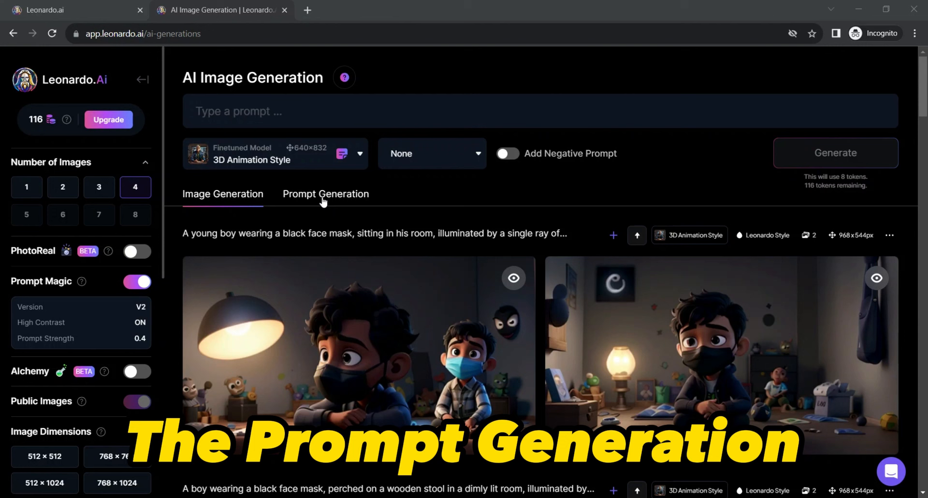
- Switch to the Prompt Generation tab with its empty idea field
left_click(326, 194)
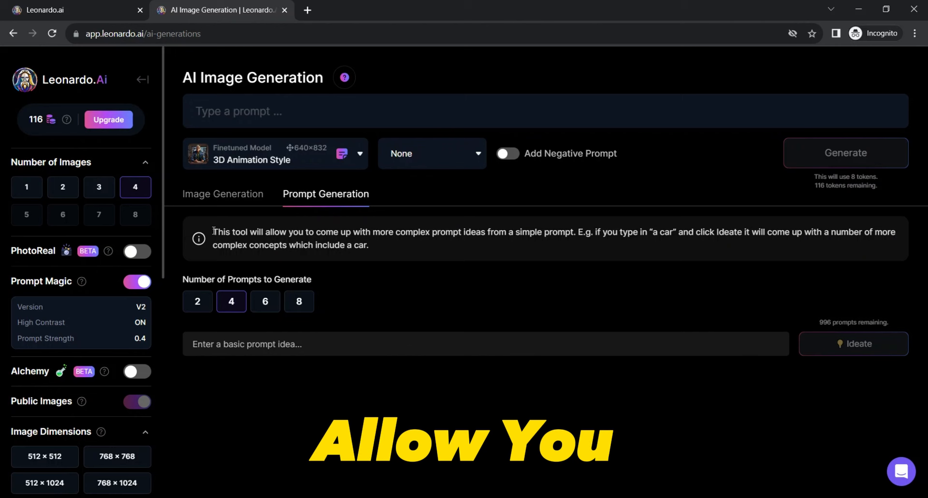
left_click_drag(213, 231, 572, 232)
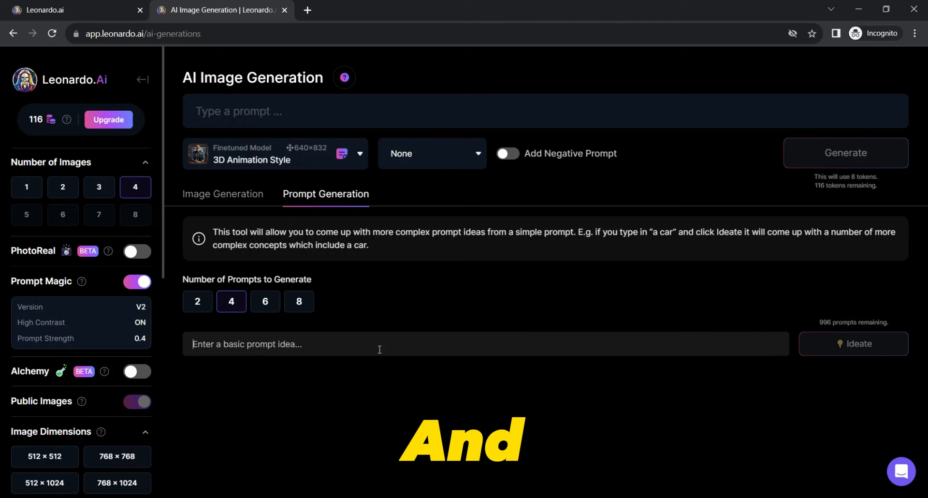
- Enter the idea 'A boy with his dog in a forest, green leaves al around, 3d ultra hd, pixar style'
type("A boy with his dog in a forest,")
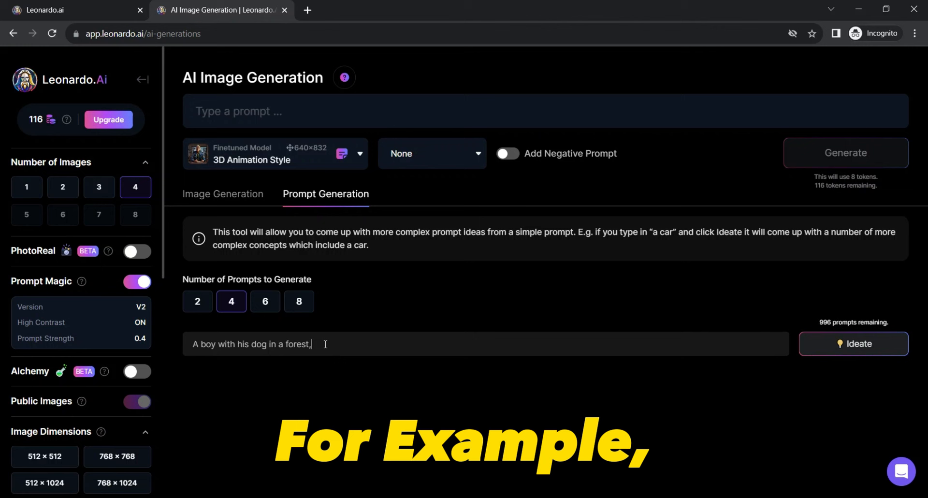
type("green leaves al around,")
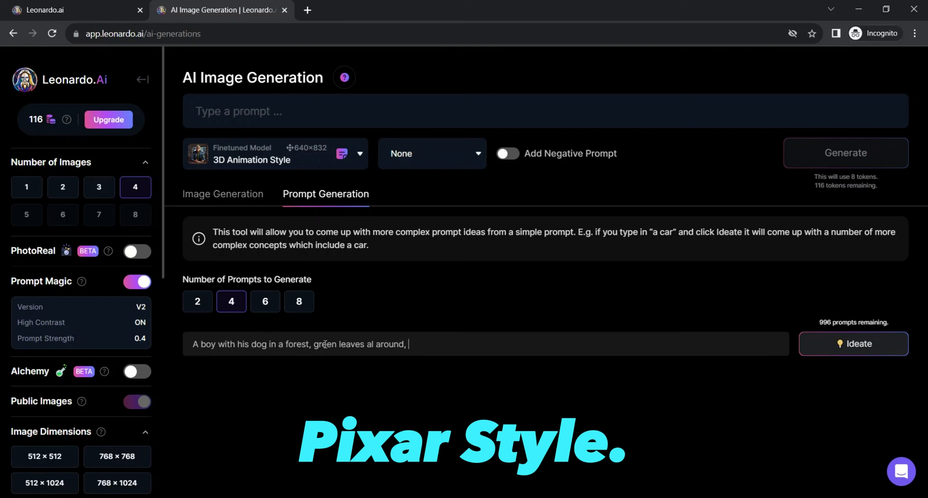
type("3d ultra hd, pixaa")
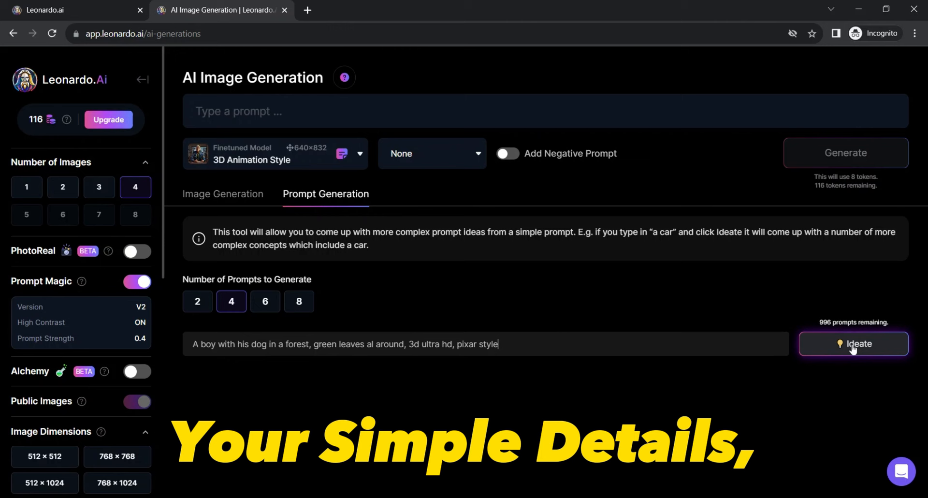
- Ideate four detailed Pixar-style boy-and-dog forest prompts from the basic idea
left_click(854, 344)
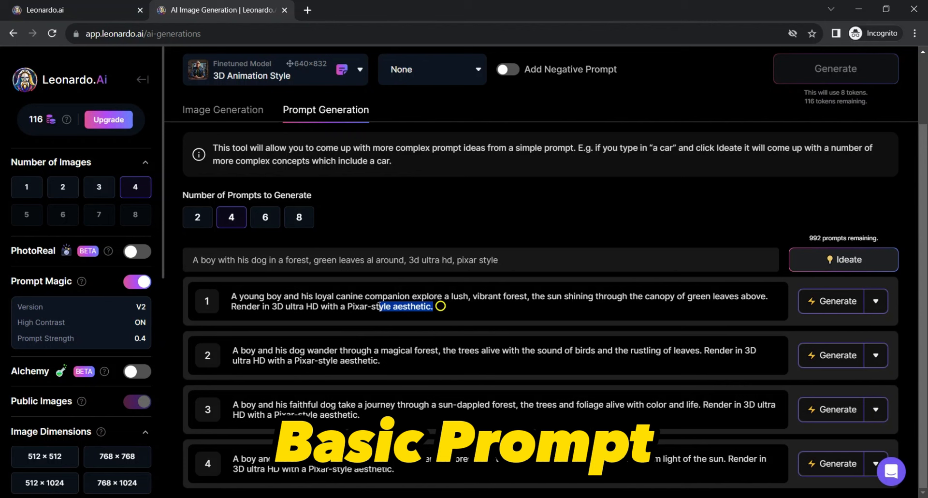
left_click_drag(232, 350, 457, 350)
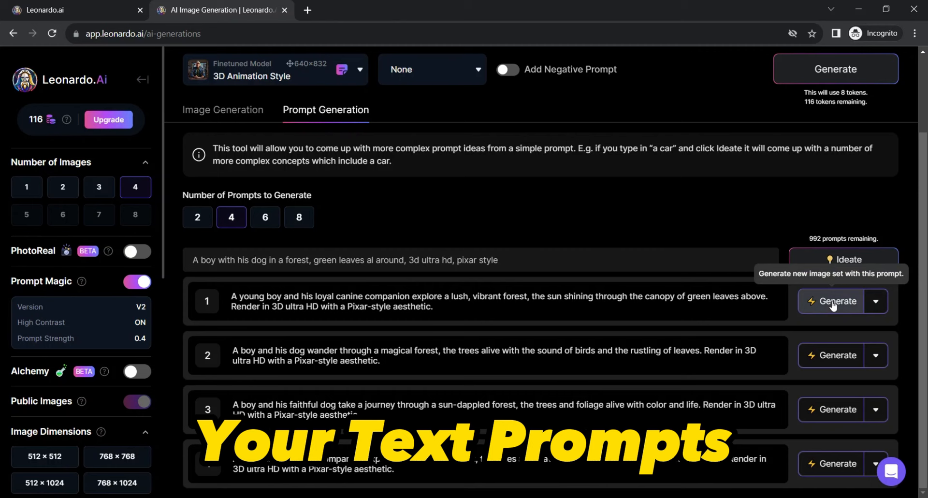
- Generate image sets from the first and third expanded prompts
left_click(831, 301)
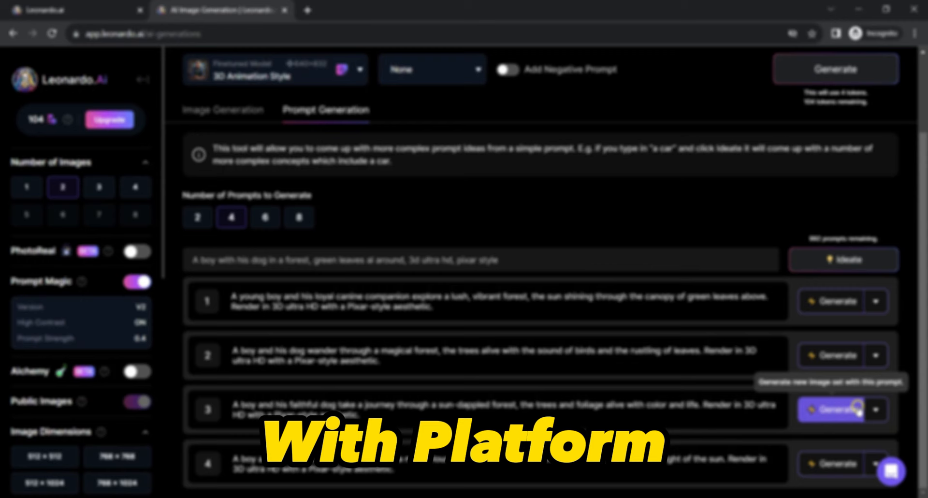
left_click(830, 409)
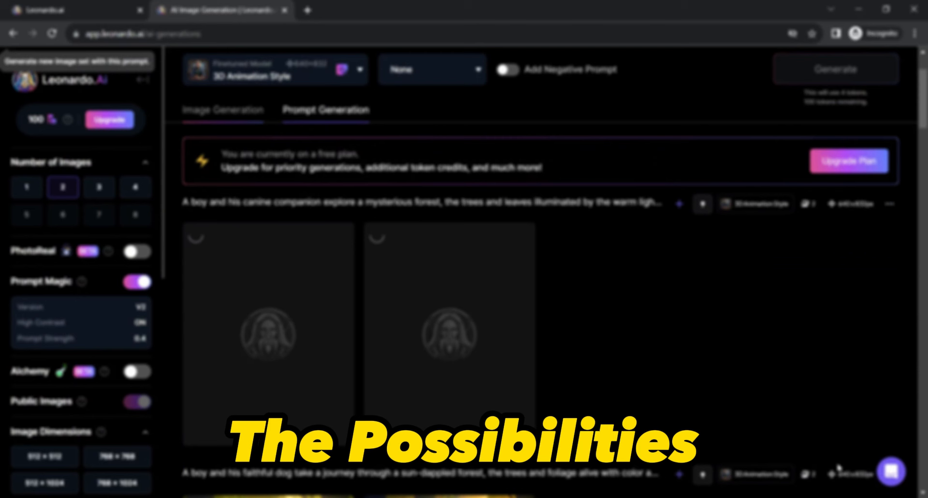